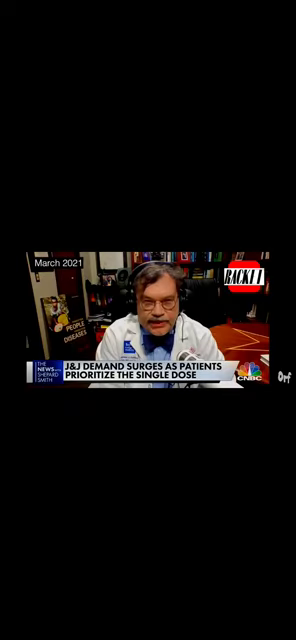
Reveal the playback controls over the playing vaccine expert interview clip
left_click(148, 320)
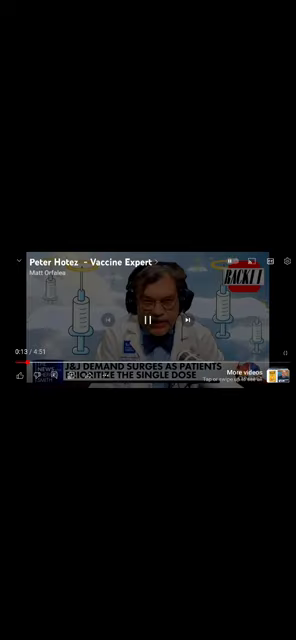